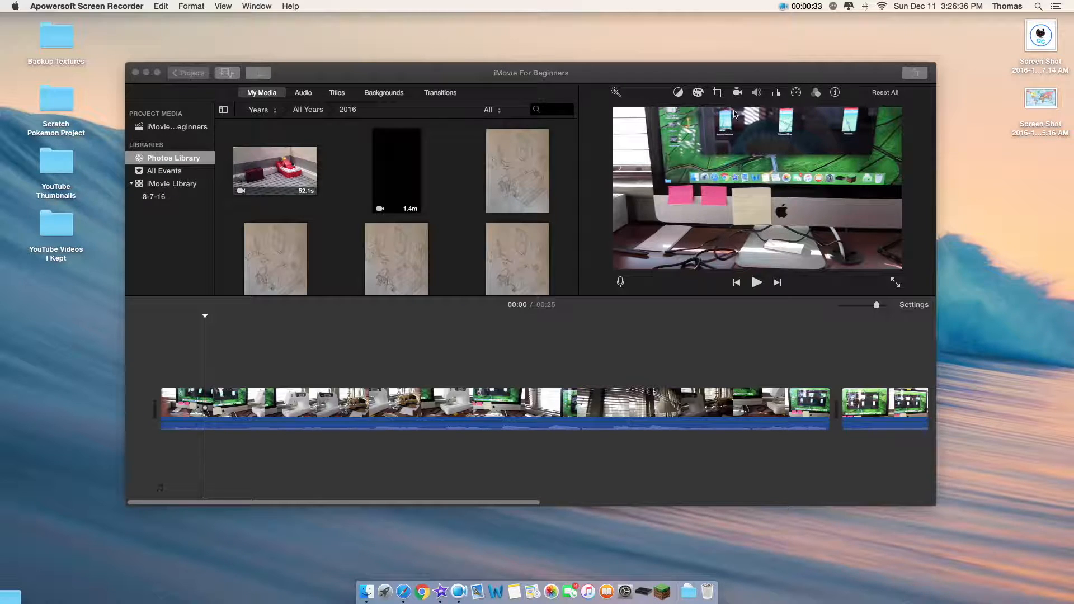
{"action": "mouse_move", "coordinate": [775, 64]}
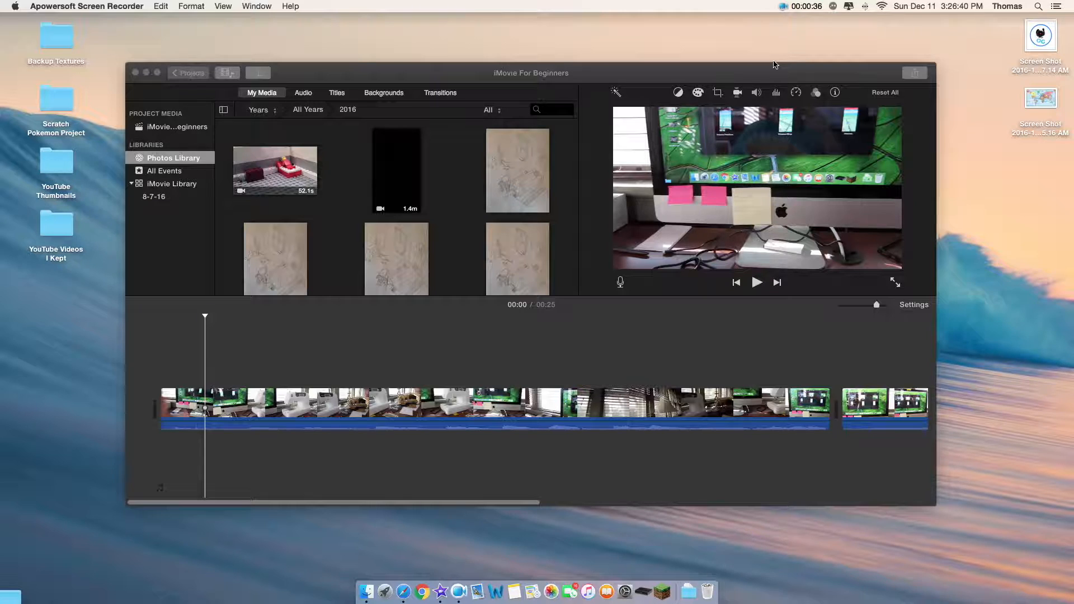
{"action": "mouse_move", "coordinate": [415, 66]}
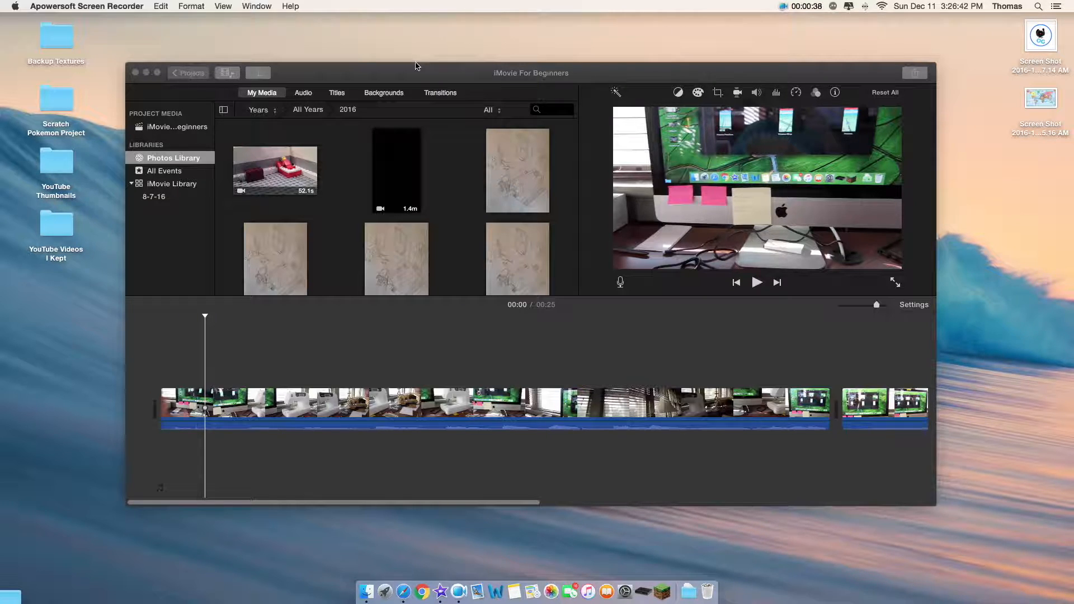
Select the first long video clip in the timeline
{"action": "left_click", "coordinate": [500, 409]}
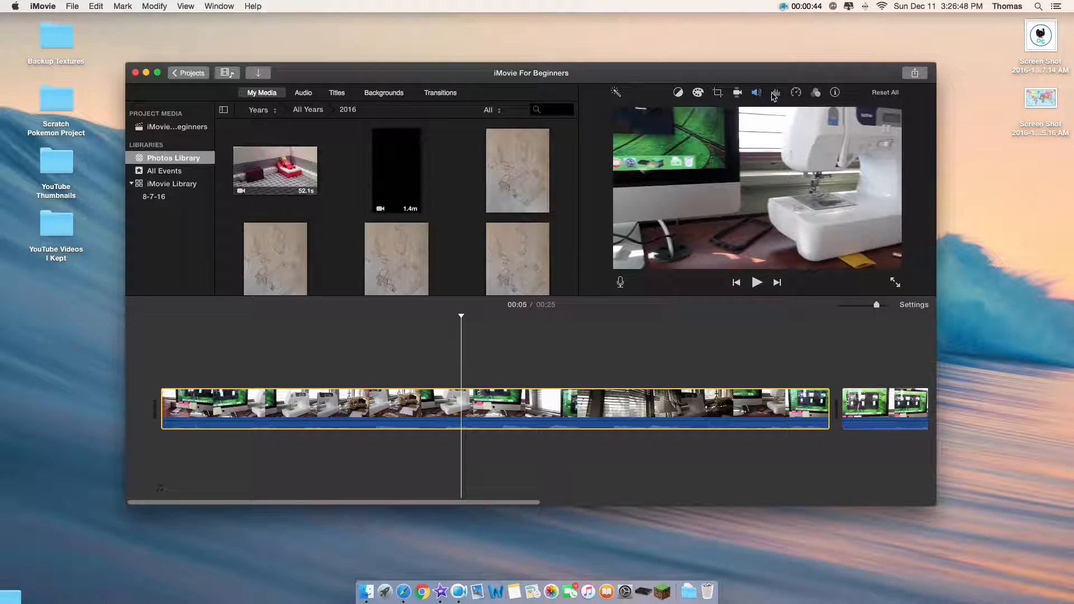
Show the volume adjustments for the selected first clip
{"action": "left_click", "coordinate": [757, 93]}
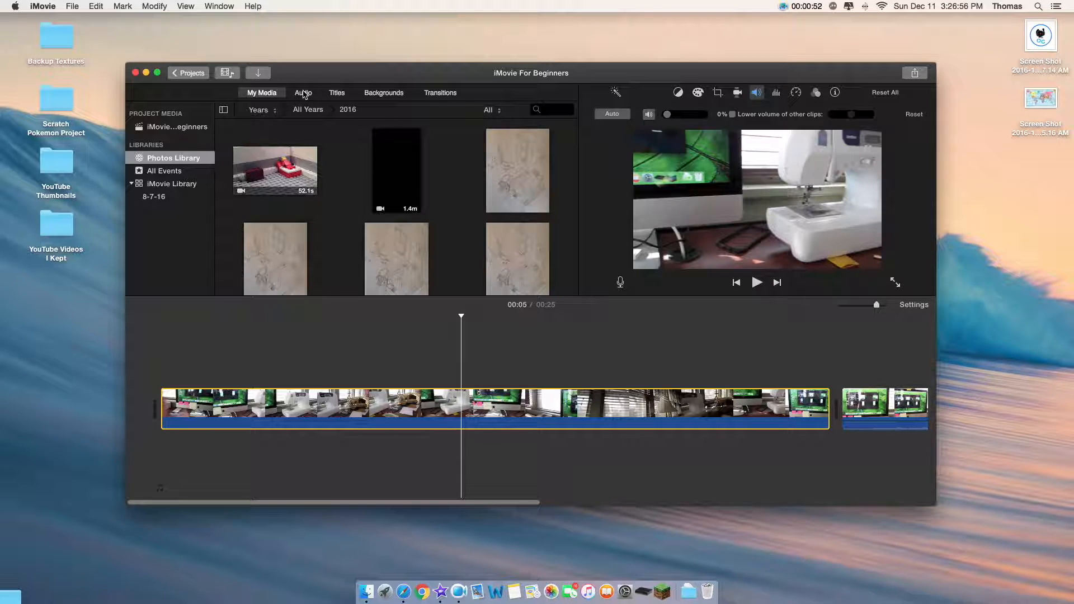
{"action": "mouse_move", "coordinate": [303, 93]}
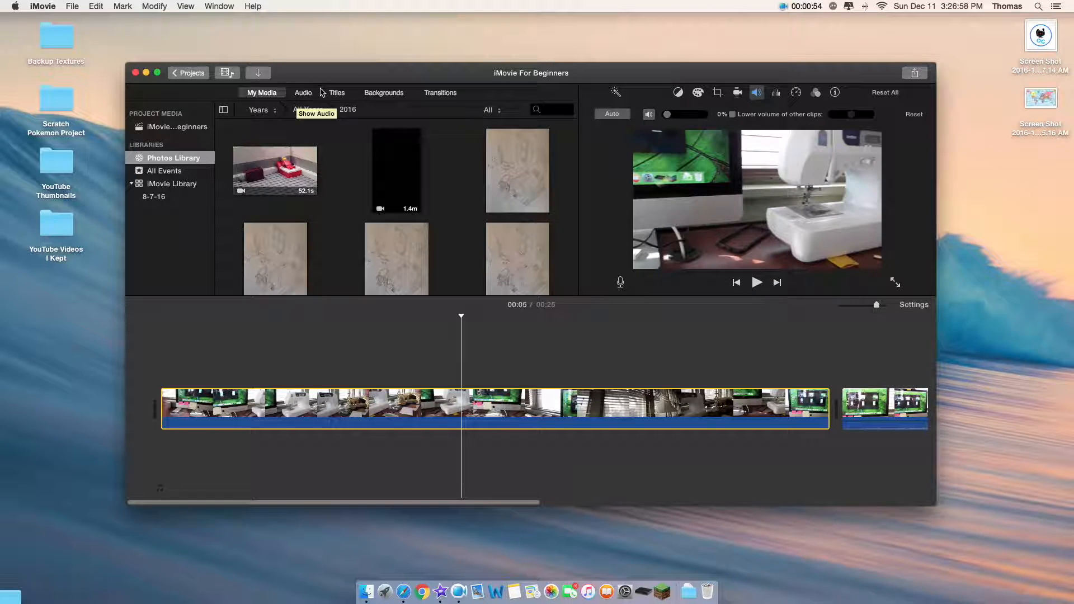
Show the audio library browser and look through the iTunes song list
{"action": "left_click", "coordinate": [303, 93]}
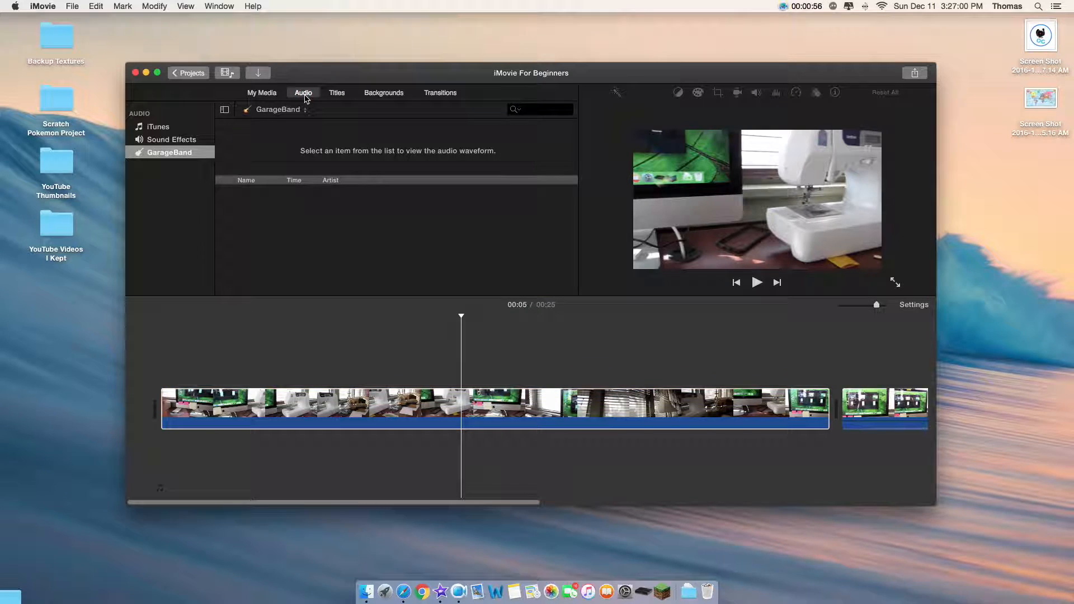
{"action": "left_click", "coordinate": [278, 110]}
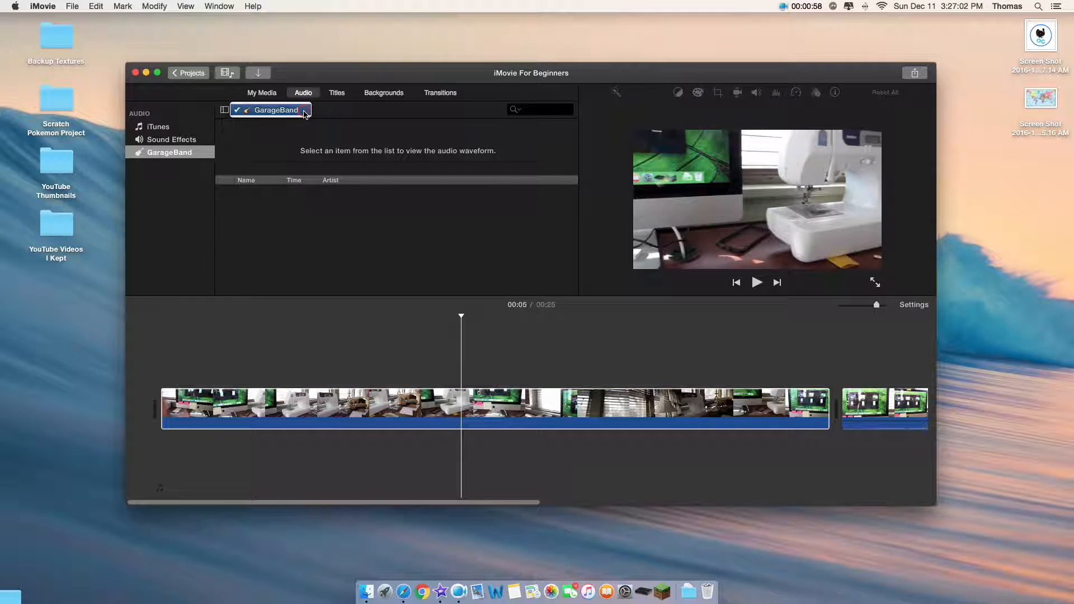
{"action": "mouse_move", "coordinate": [255, 138]}
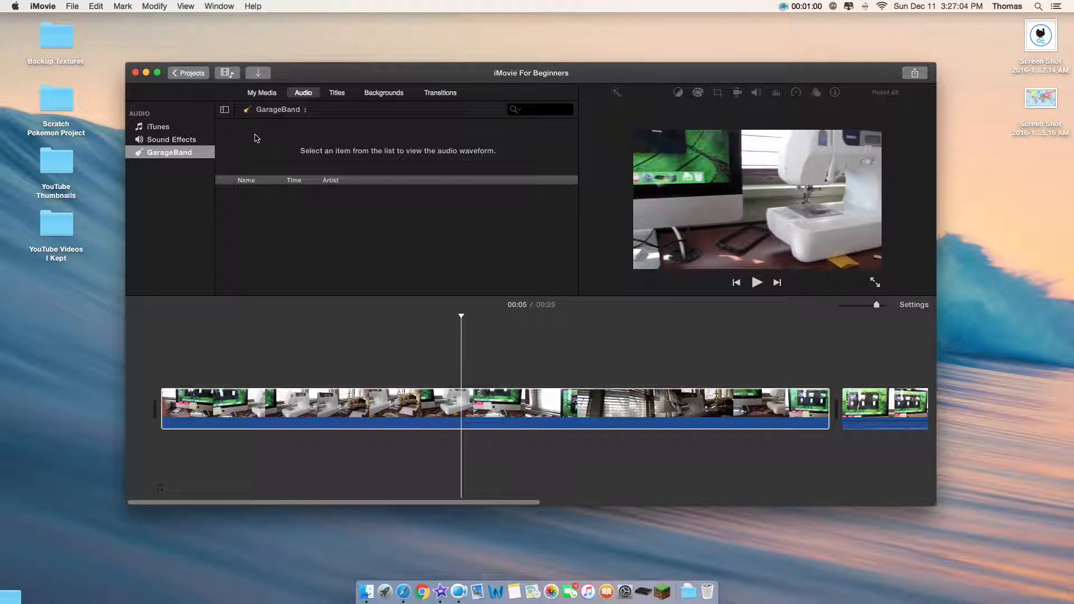
{"action": "mouse_move", "coordinate": [181, 130]}
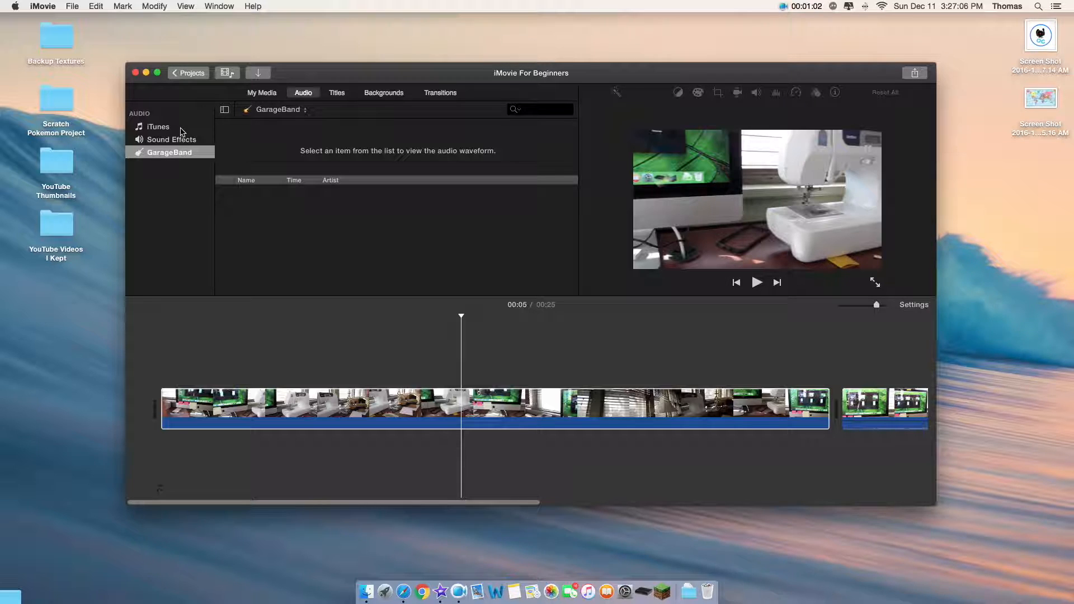
{"action": "left_click", "coordinate": [158, 127]}
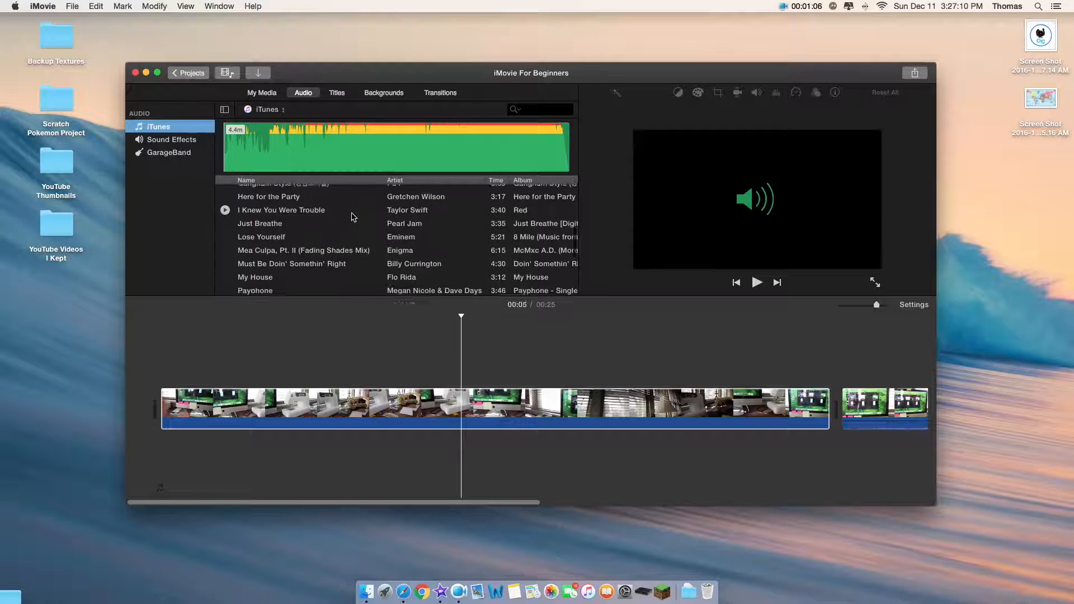
{"action": "scroll", "scroll_direction": "down", "scroll_amount": 3}
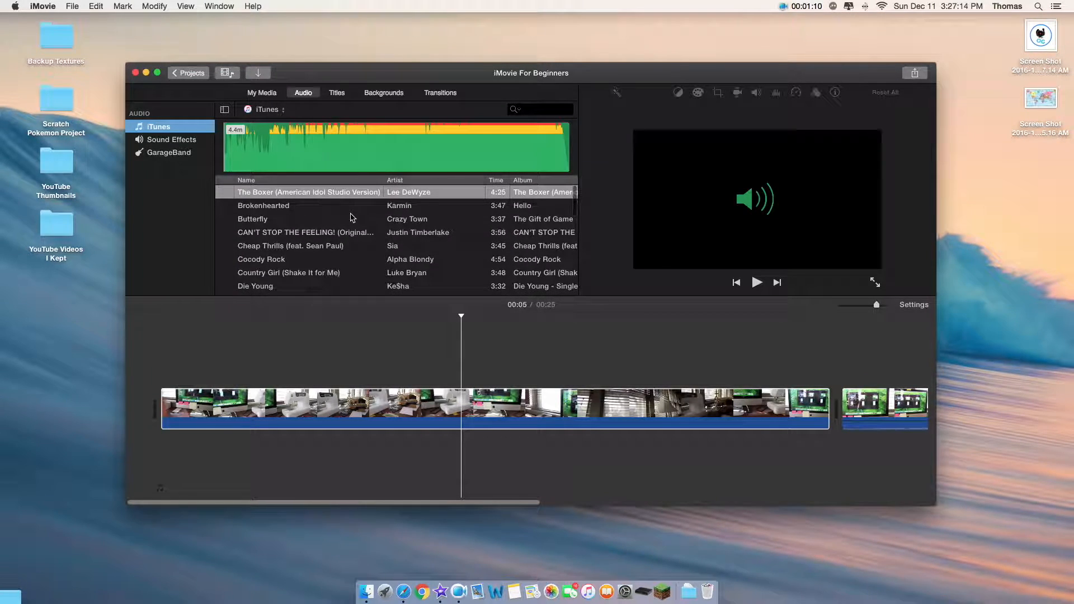
{"action": "scroll", "scroll_direction": "down", "scroll_amount": 3}
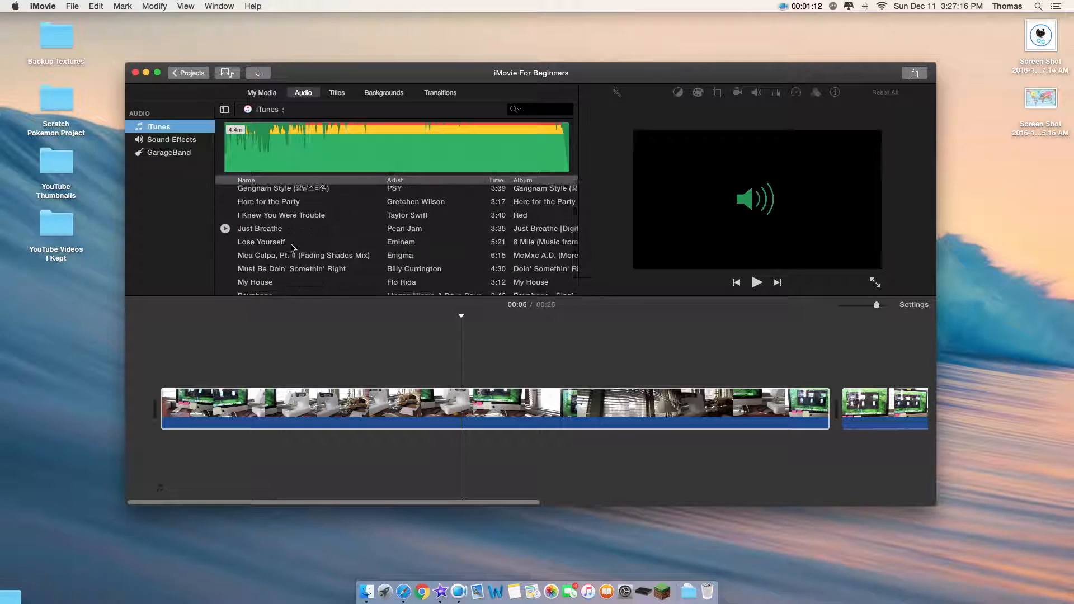
Browse the Sound Effects list, then switch to the empty GarageBand collection
{"action": "left_click", "coordinate": [171, 139]}
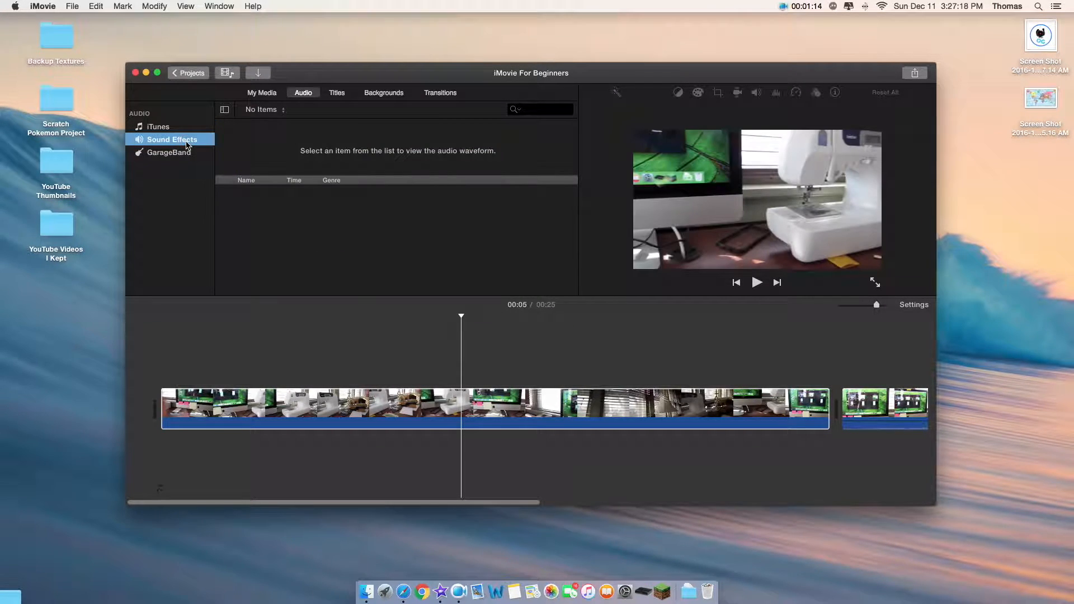
{"action": "left_click", "coordinate": [170, 139]}
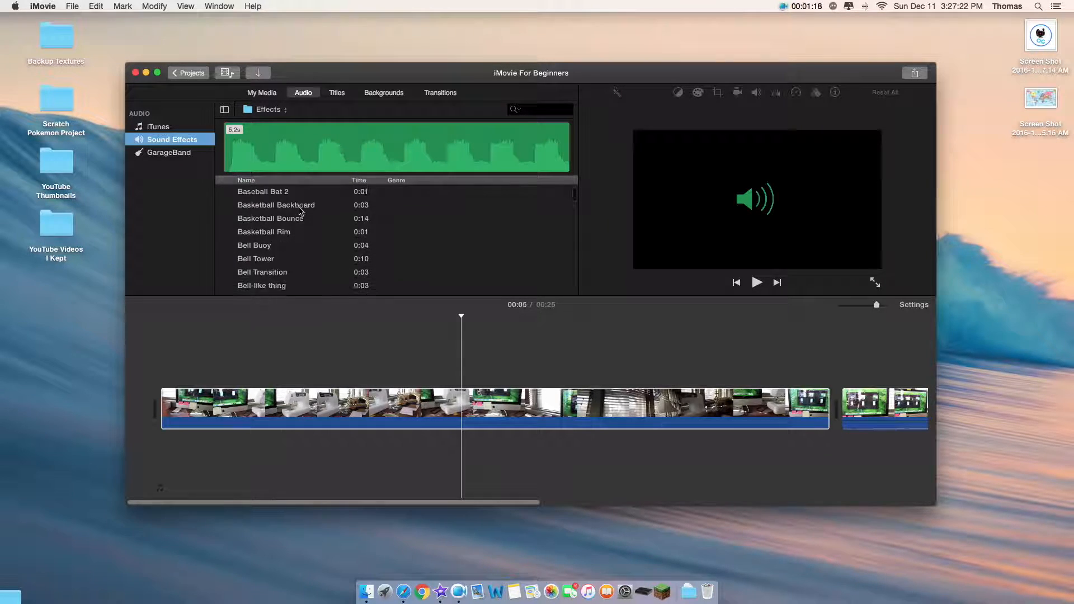
{"action": "scroll", "scroll_direction": "down", "scroll_amount": 3}
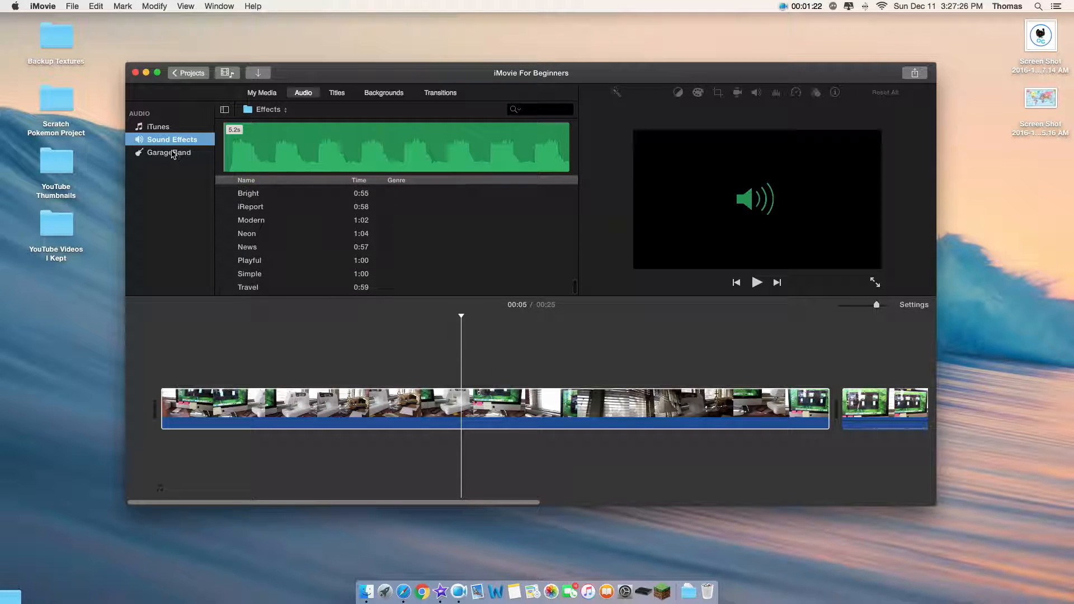
{"action": "left_click", "coordinate": [169, 152]}
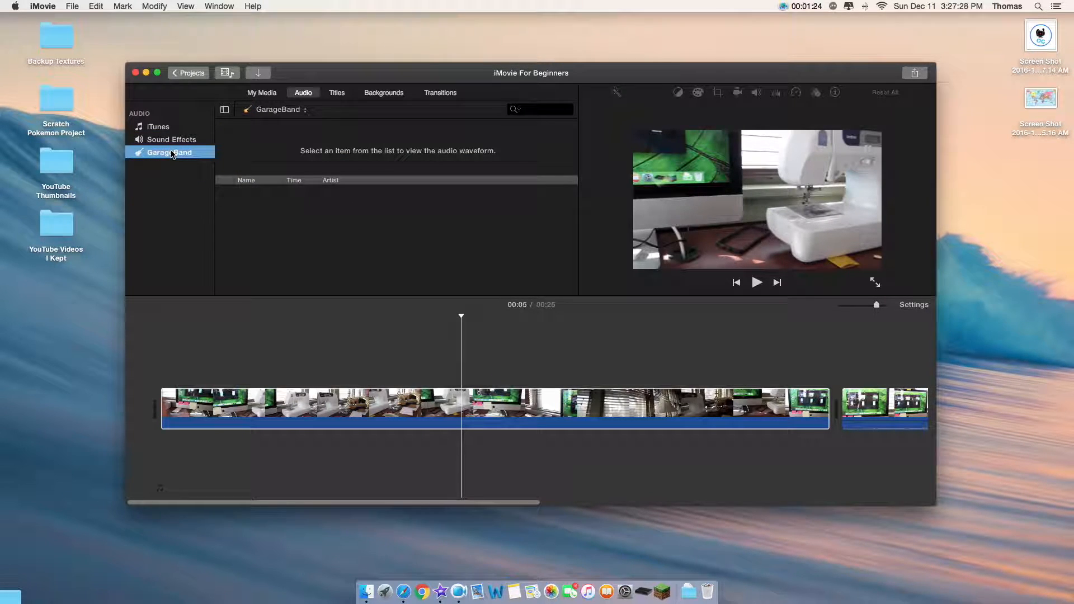
Return to the iTunes song library and scroll down to find Viva la Vida
{"action": "left_click", "coordinate": [158, 127]}
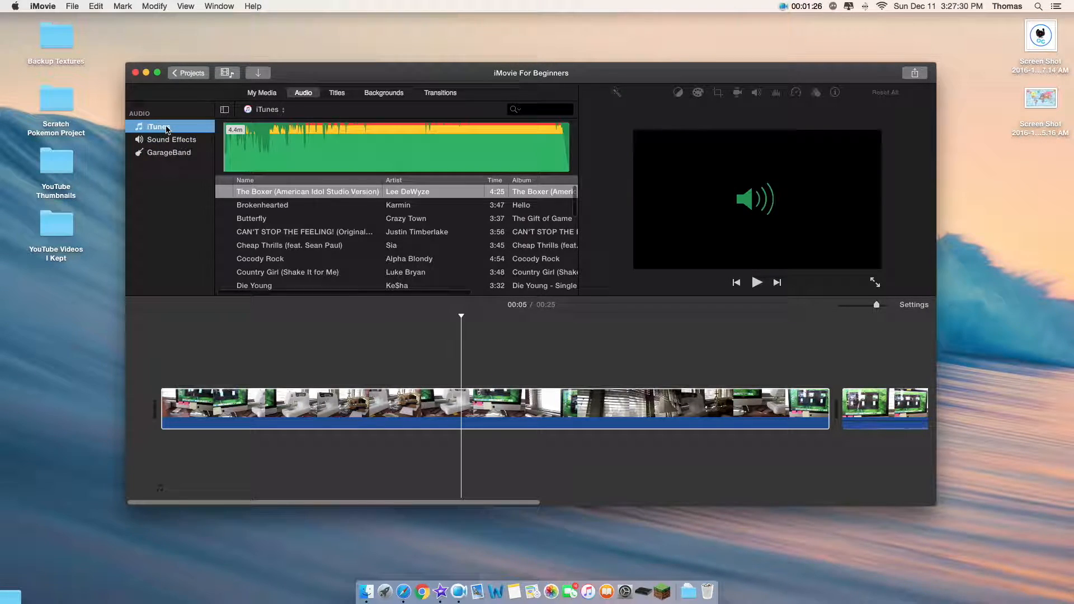
{"action": "mouse_move", "coordinate": [257, 171]}
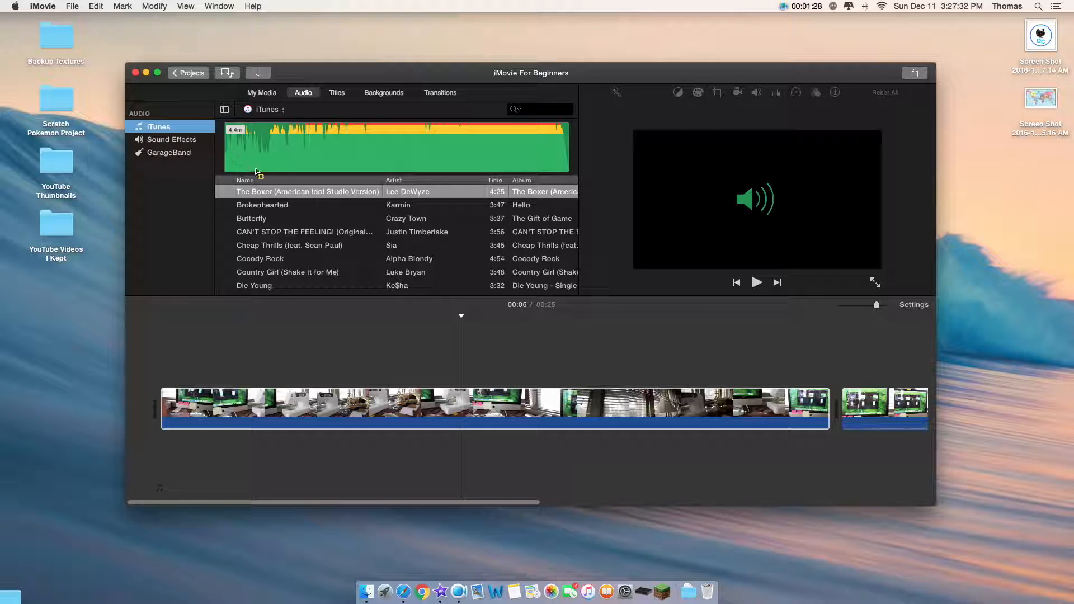
{"action": "scroll", "scroll_direction": "down", "scroll_amount": 3}
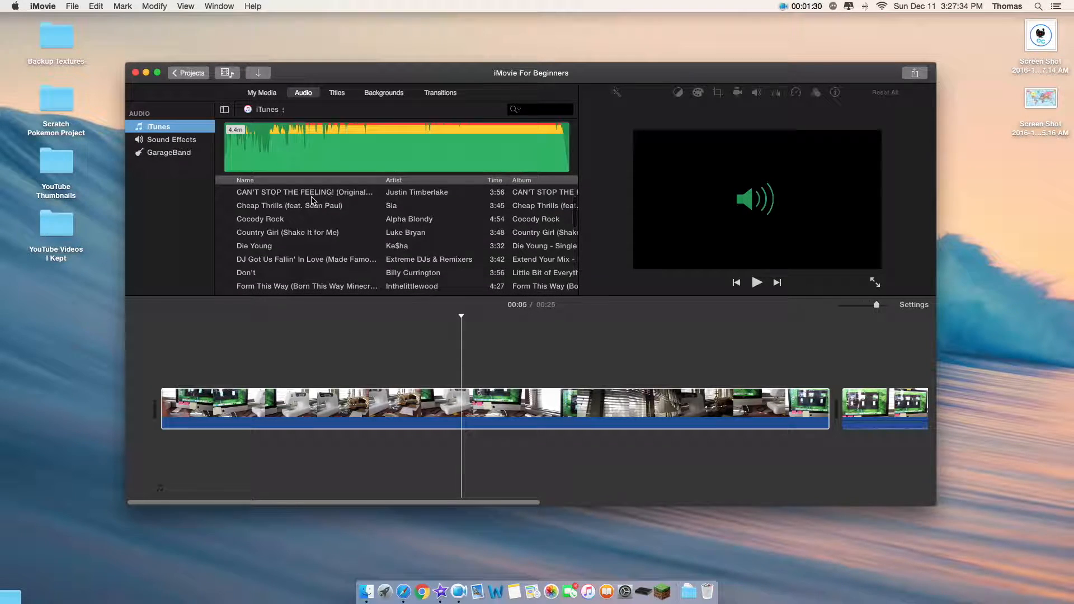
{"action": "scroll", "scroll_direction": "down", "scroll_amount": 3}
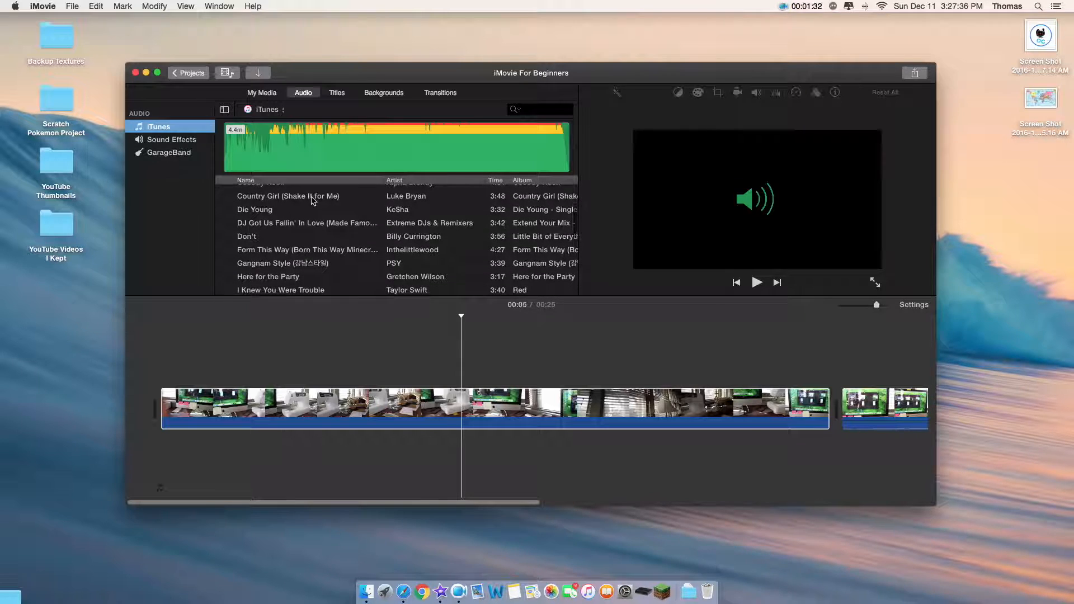
{"action": "scroll", "scroll_direction": "down", "scroll_amount": 3}
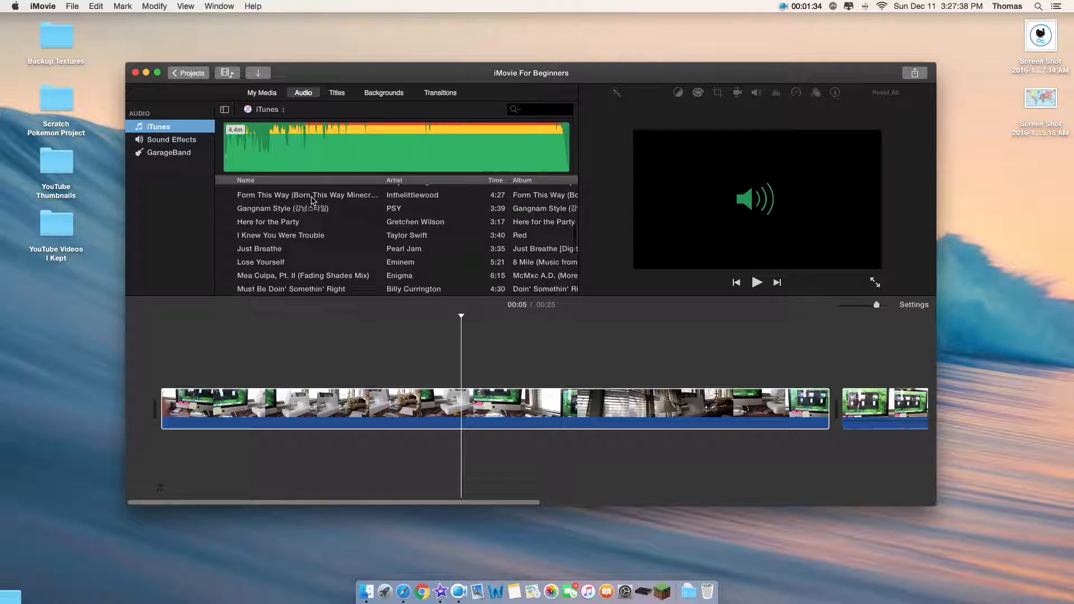
{"action": "scroll", "scroll_direction": "down", "scroll_amount": 3}
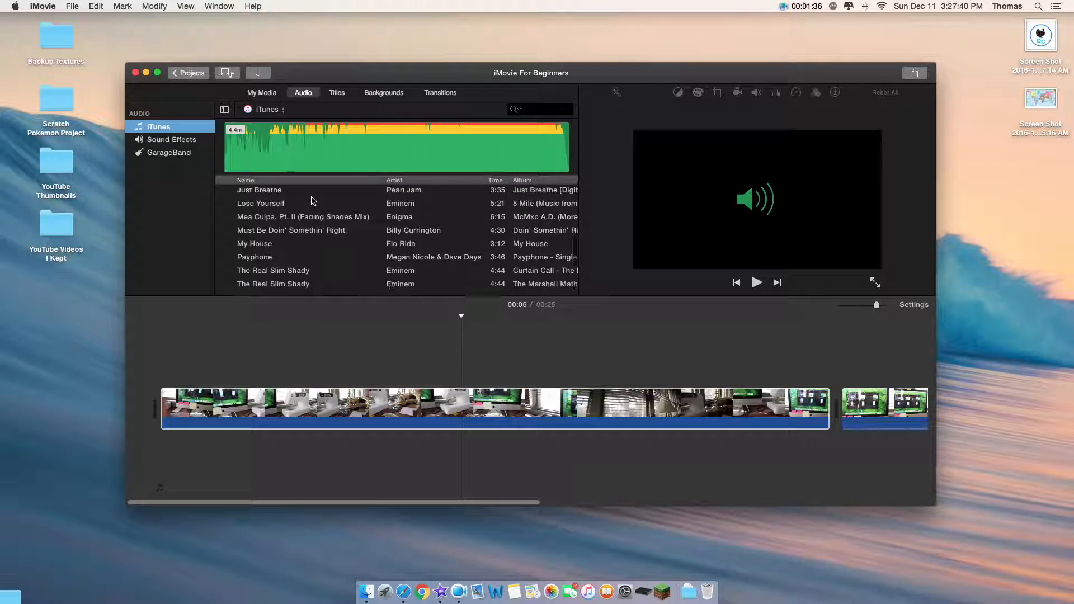
{"action": "scroll", "scroll_direction": "down", "scroll_amount": 3}
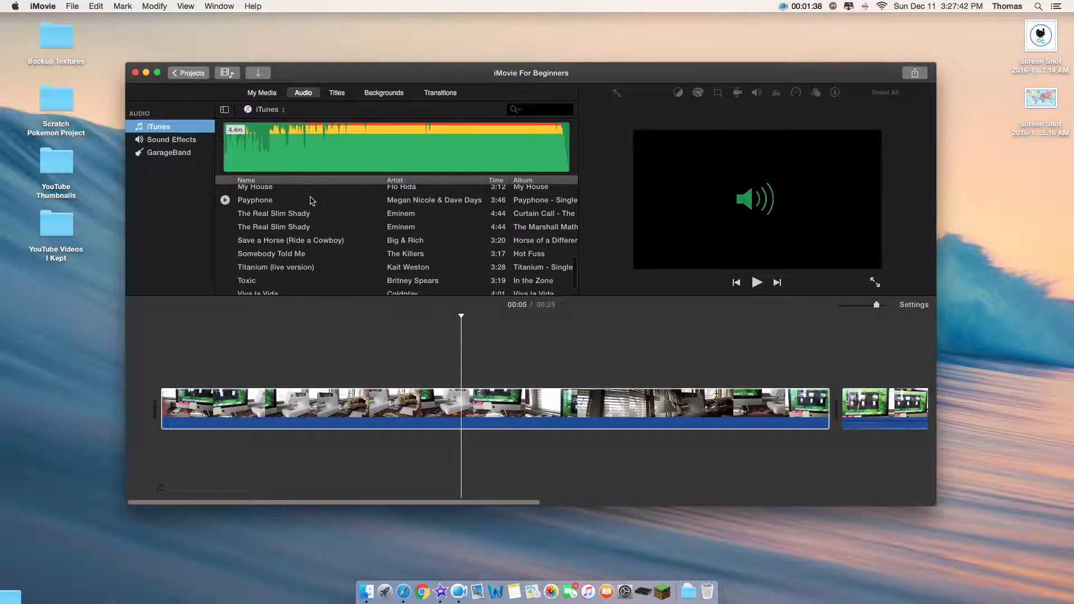
{"action": "scroll", "scroll_direction": "down", "scroll_amount": 3}
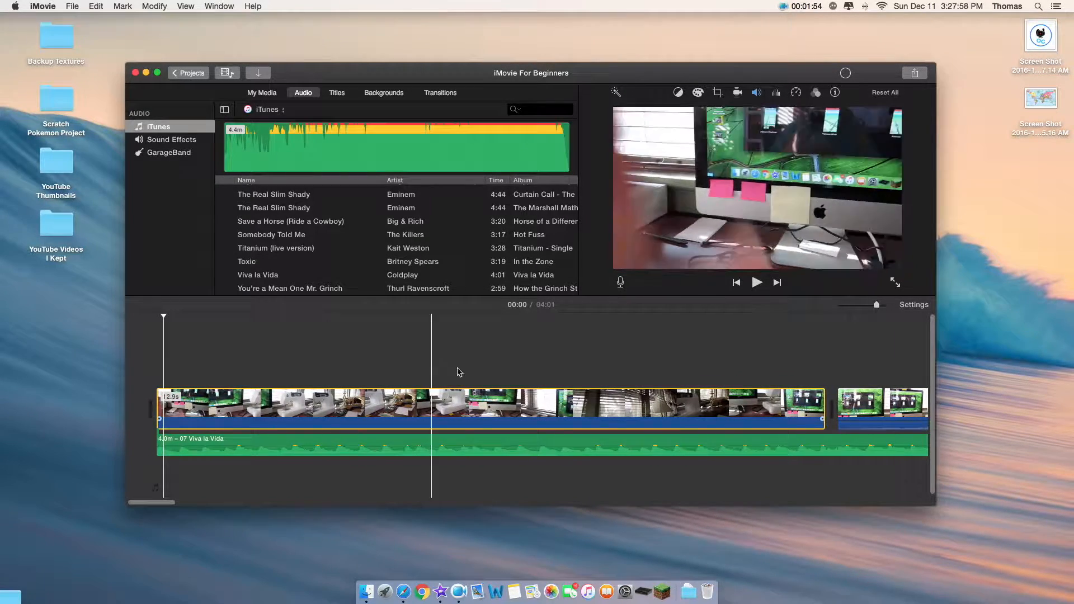
Play and pause the project preview with the Viva la Vida track added
{"action": "left_click", "coordinate": [757, 282]}
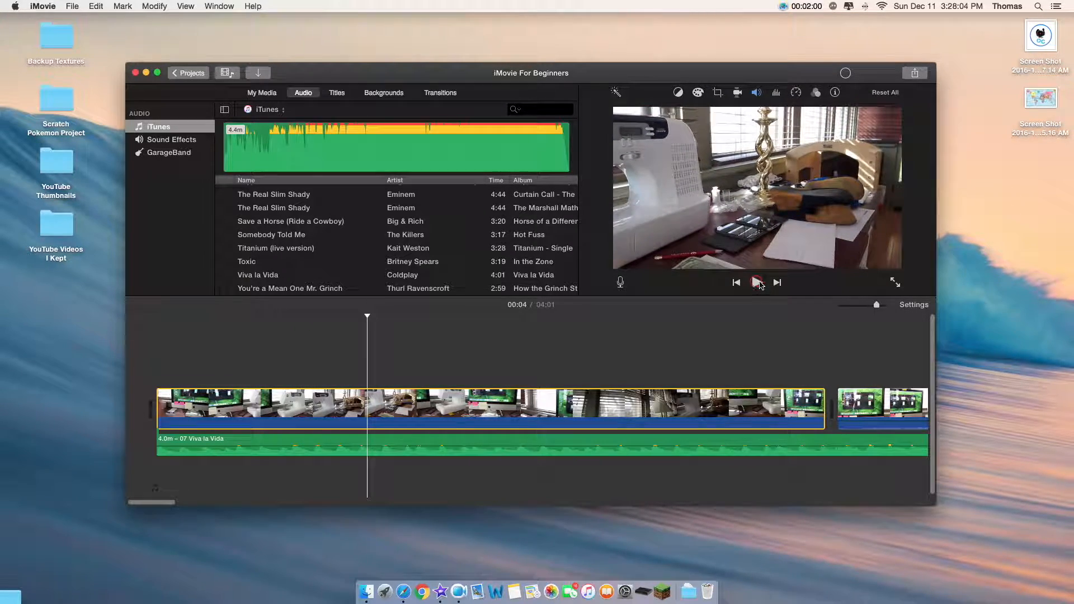
{"action": "left_click", "coordinate": [758, 282]}
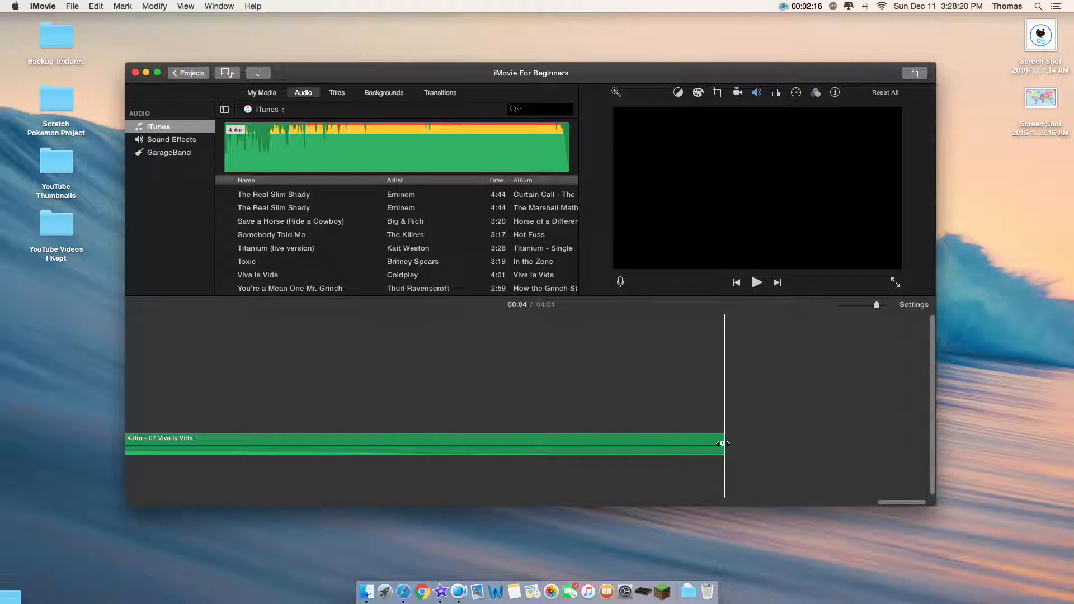
{"action": "mouse_move", "coordinate": [723, 443]}
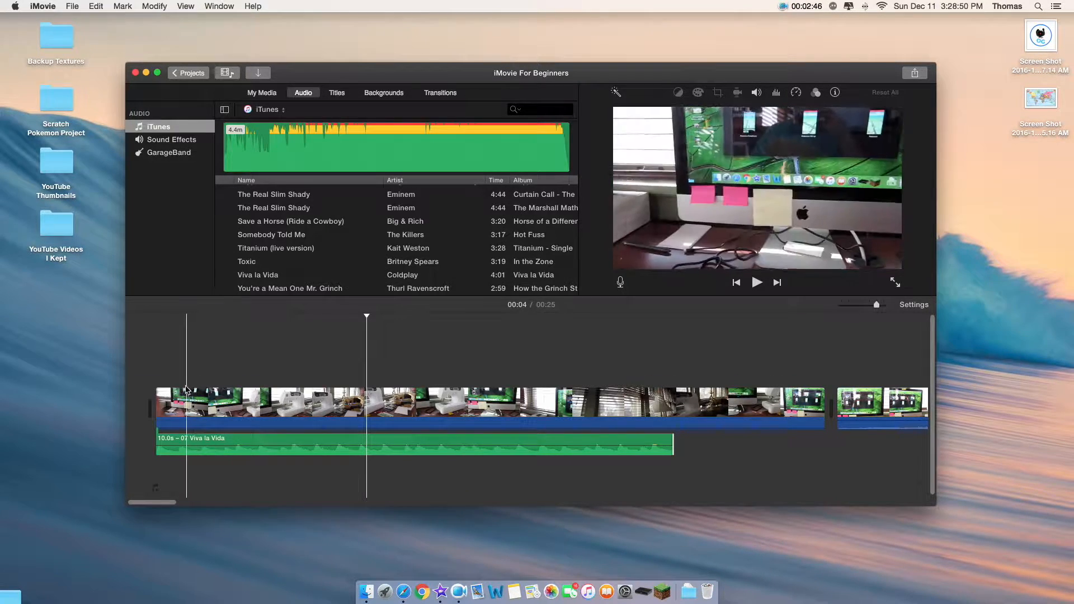
{"action": "left_click", "coordinate": [756, 282]}
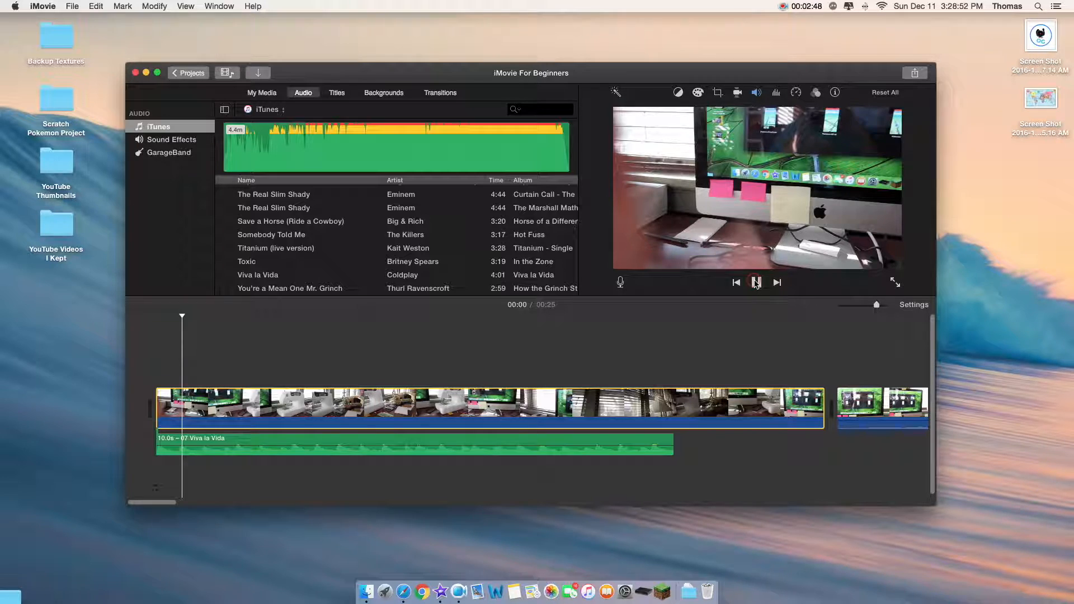
{"action": "left_click", "coordinate": [756, 283]}
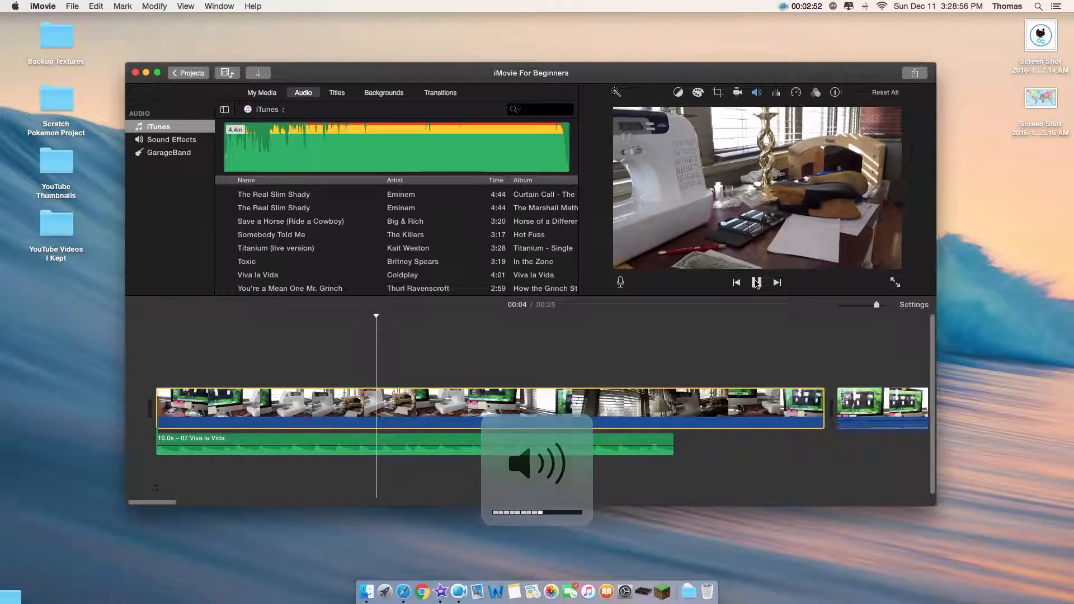
{"action": "left_click", "coordinate": [757, 283]}
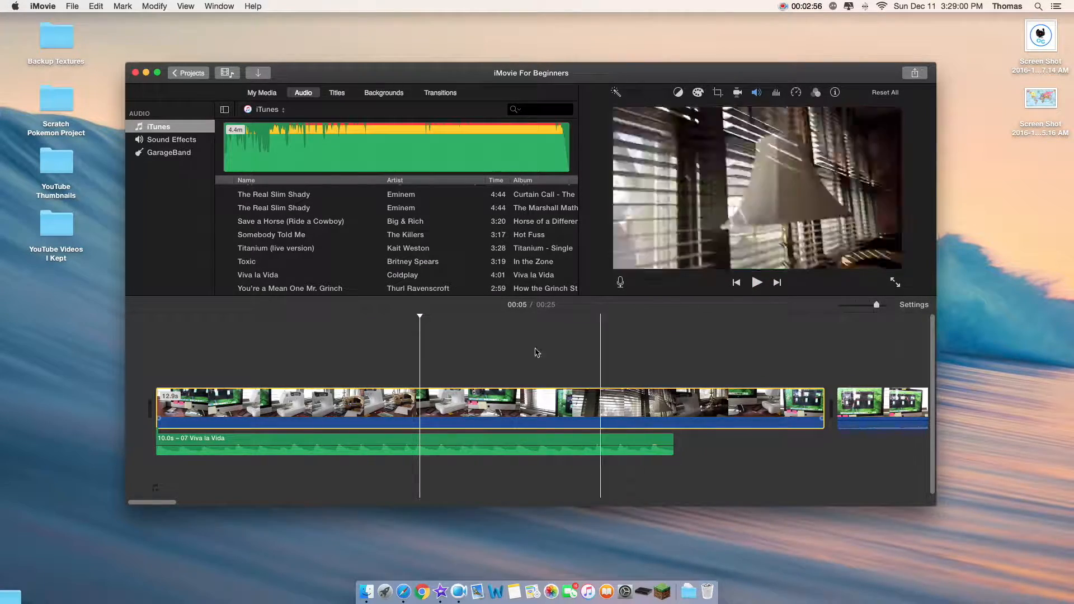
{"action": "left_click", "coordinate": [170, 140]}
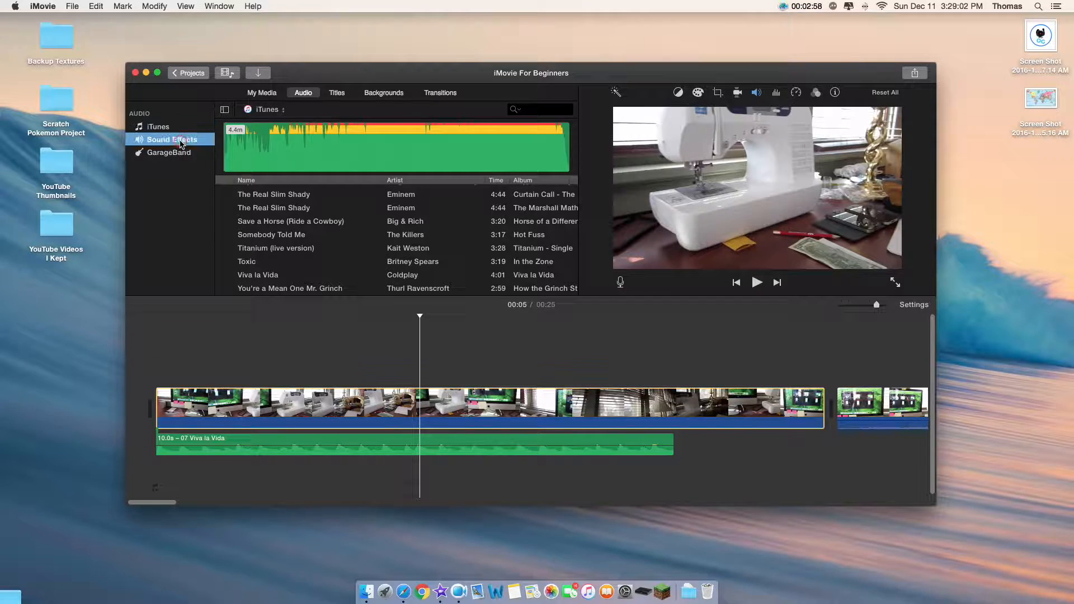
Browse the sound effects library and preview Ambient Effect 1
{"action": "left_click", "coordinate": [171, 139]}
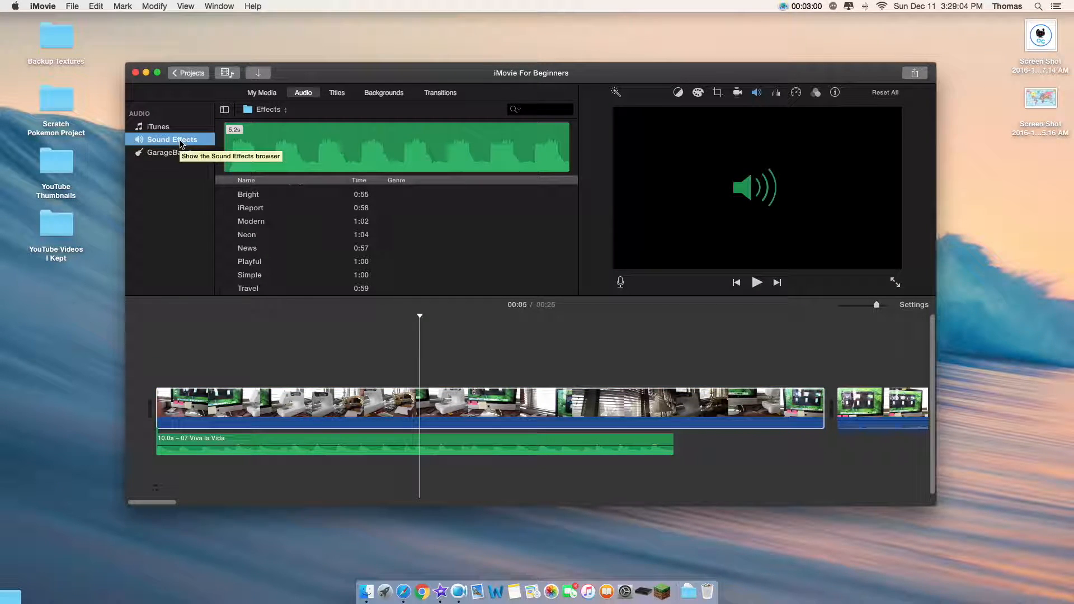
{"action": "scroll", "scroll_direction": "down", "scroll_amount": 3}
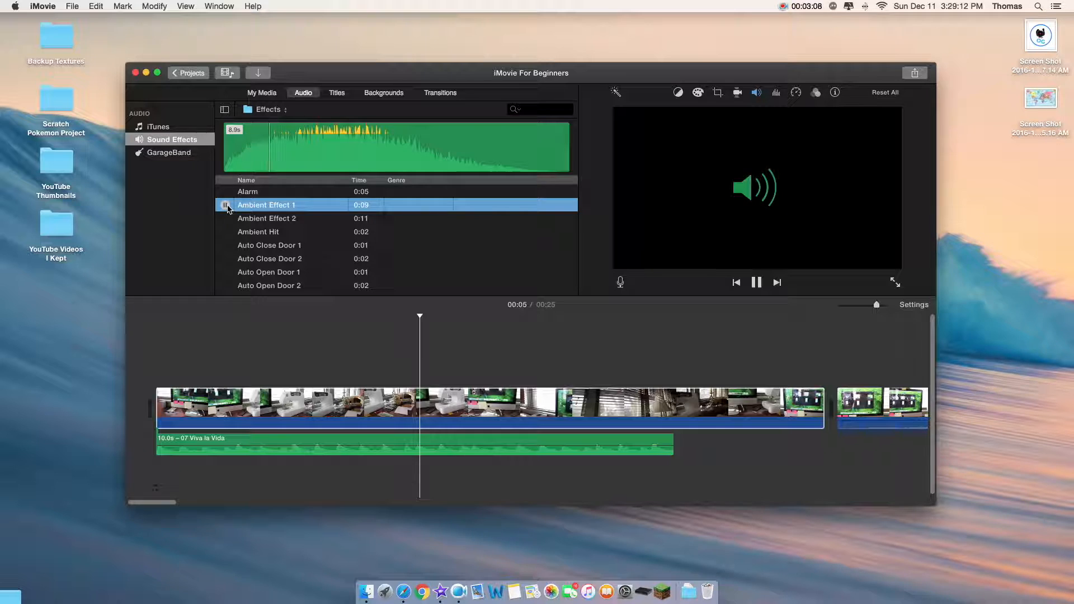
{"action": "left_click", "coordinate": [248, 192]}
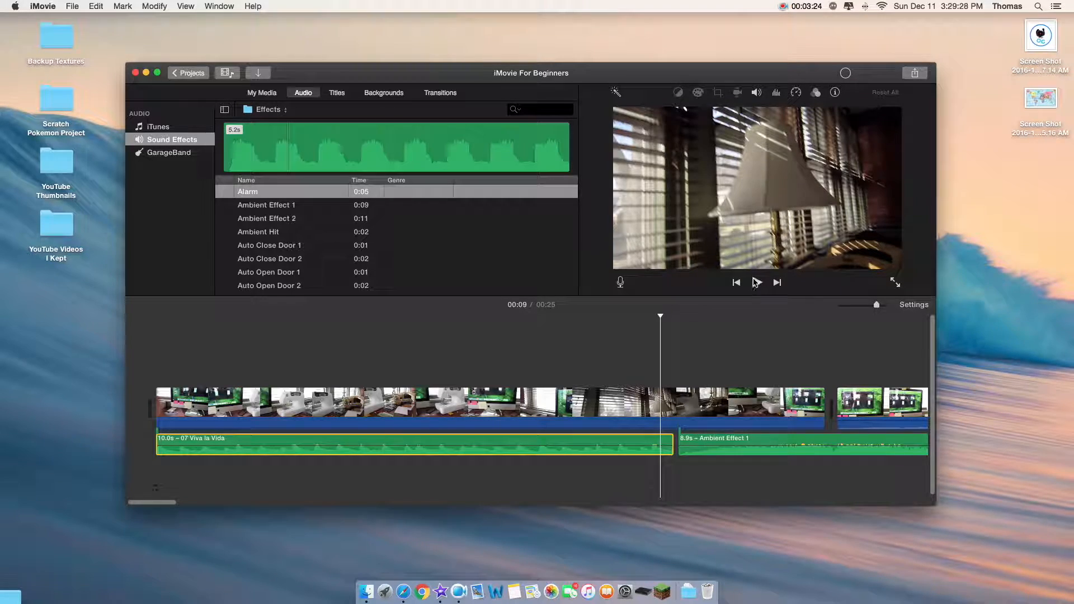
Play the project through the new sound effect and stop partway
{"action": "left_click", "coordinate": [757, 282]}
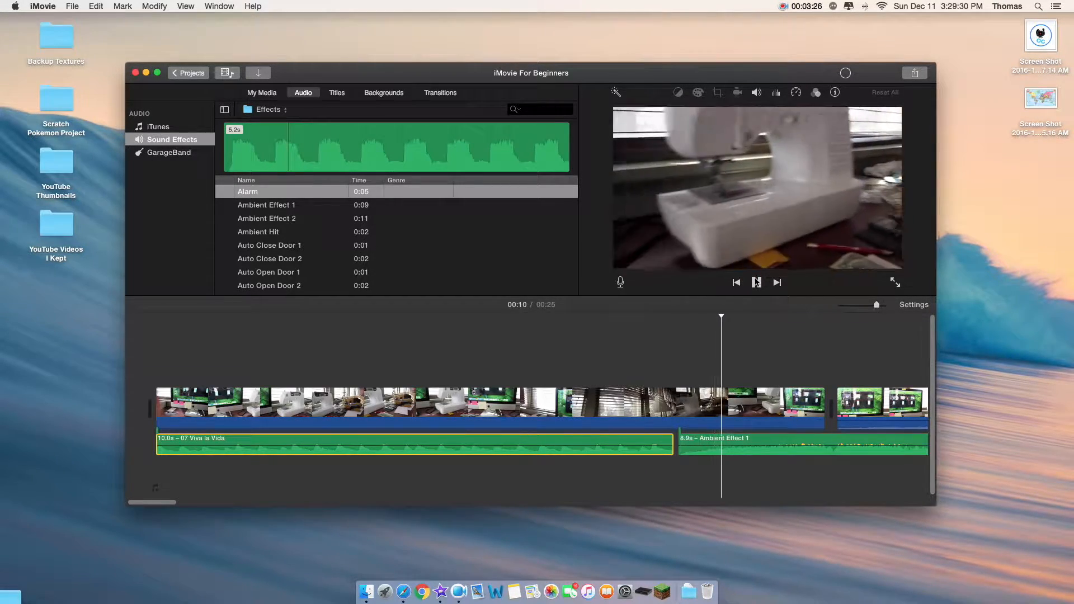
{"action": "left_click", "coordinate": [757, 282]}
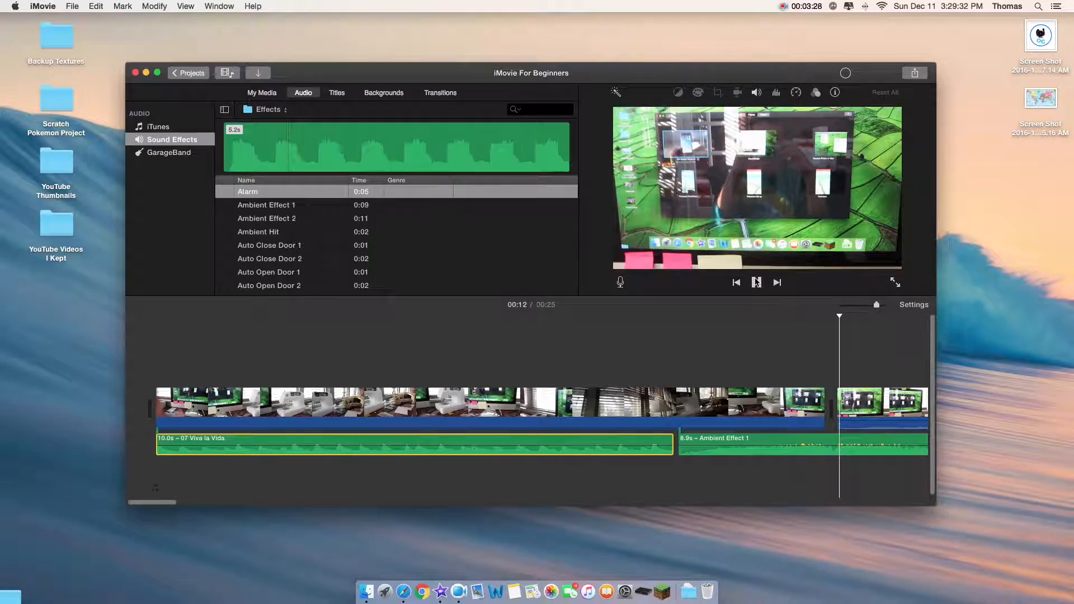
{"action": "left_click", "coordinate": [756, 282]}
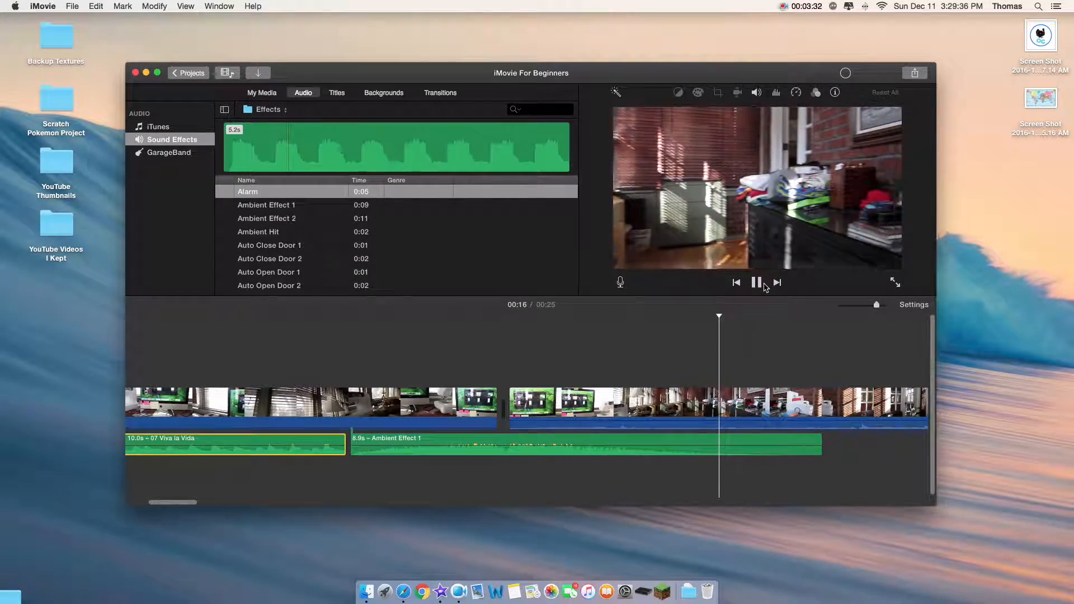
{"action": "left_click", "coordinate": [757, 282]}
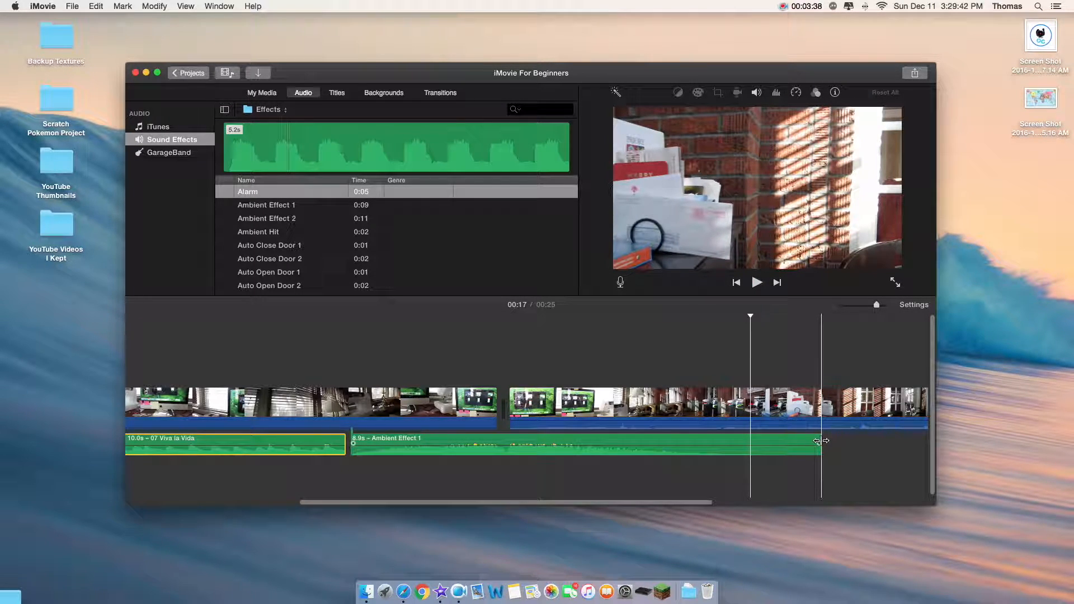
{"action": "mouse_move", "coordinate": [820, 441]}
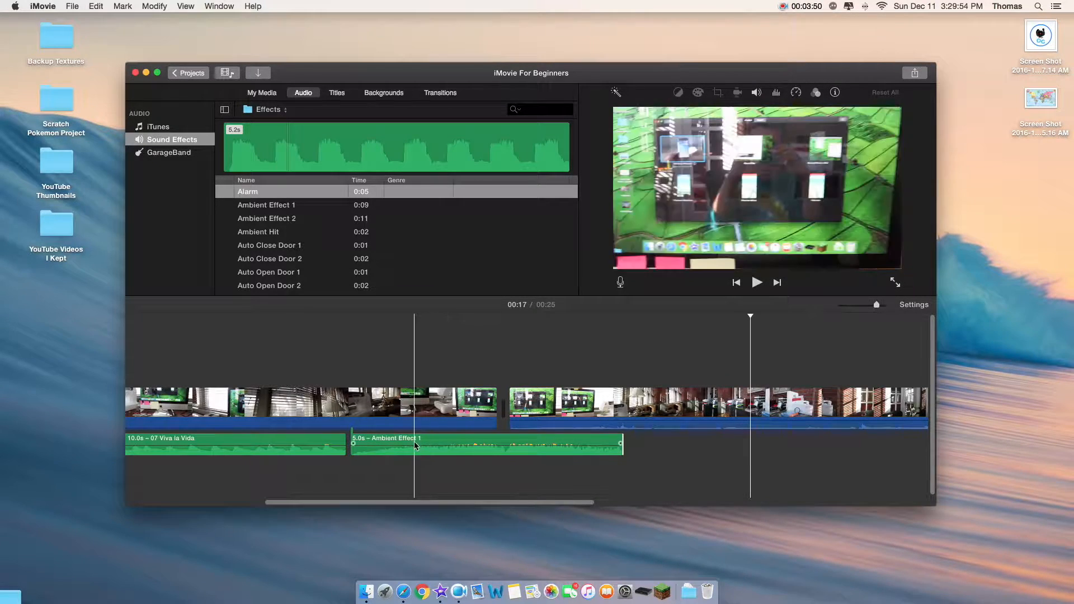
Play back the Ambient Effect 1 clip after trimming it to 5 seconds
{"action": "left_click", "coordinate": [756, 282]}
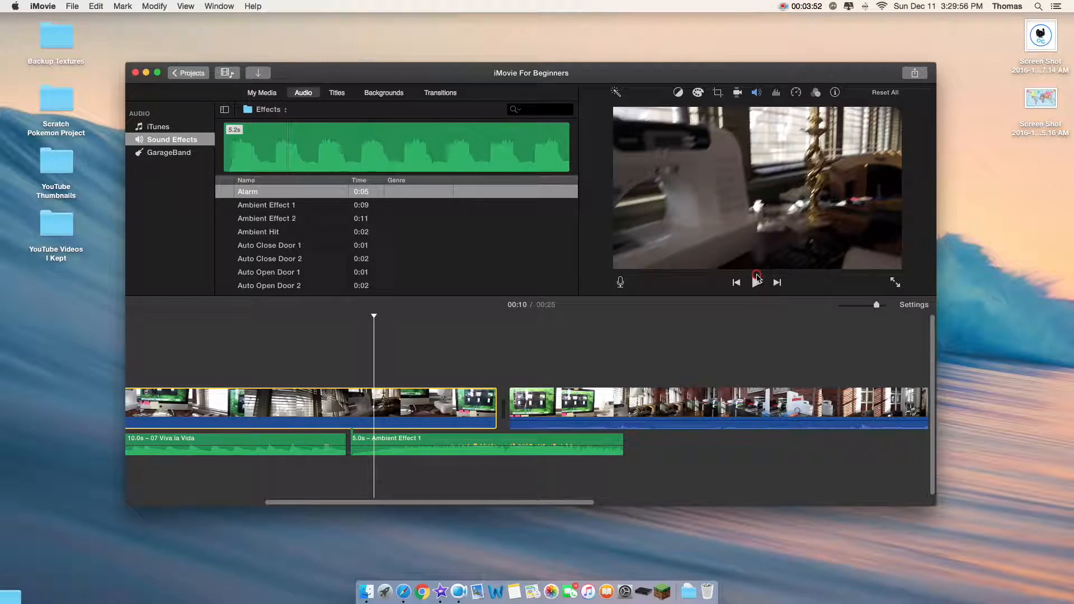
{"action": "left_click", "coordinate": [758, 282]}
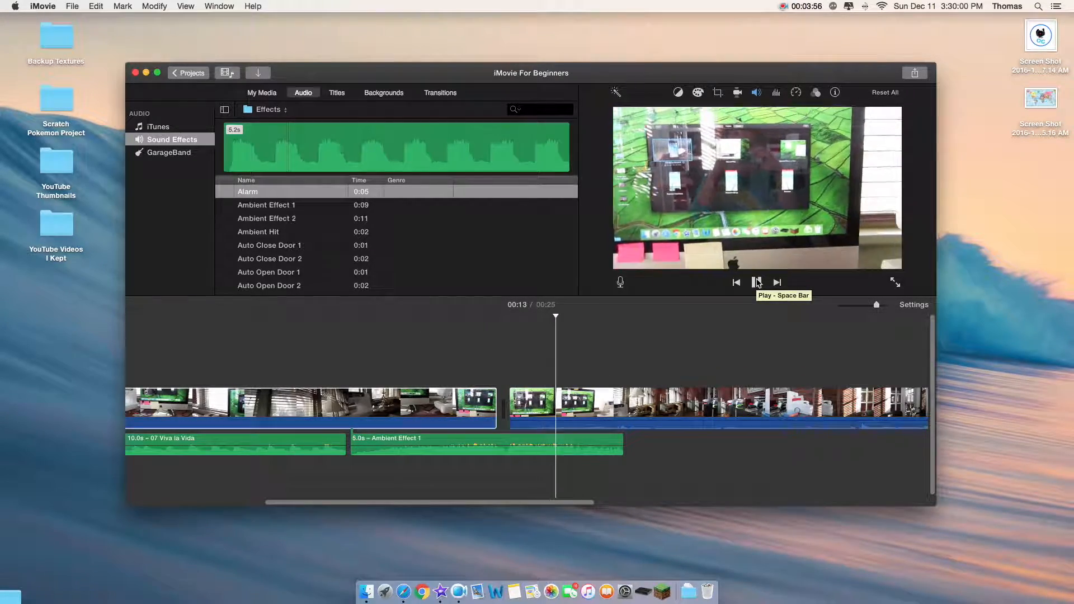
Select the later video clip and bring up its volume adjustments
{"action": "left_click", "coordinate": [758, 282]}
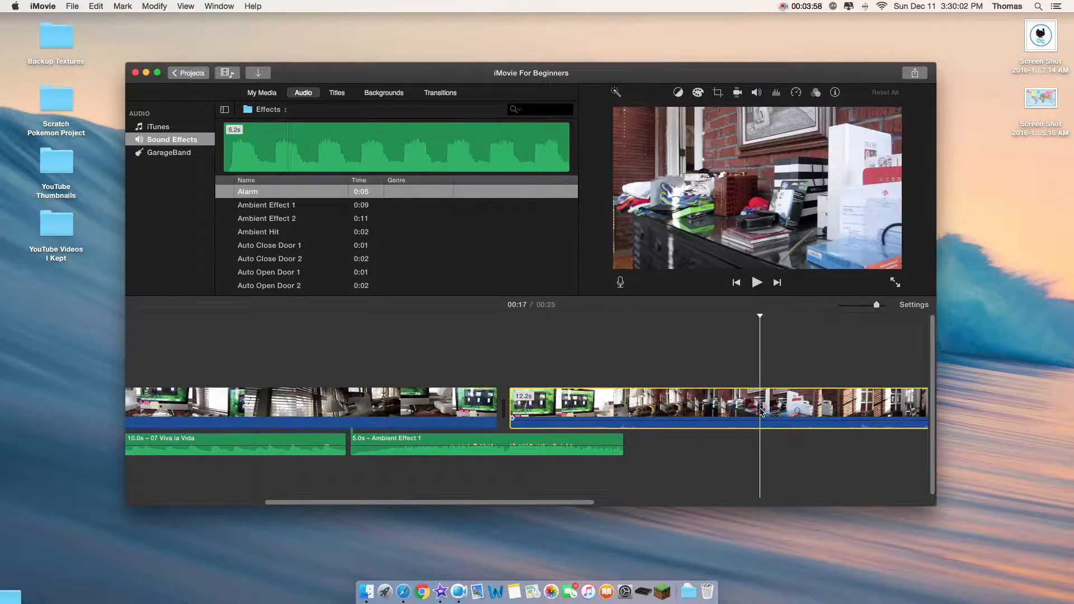
{"action": "left_click", "coordinate": [757, 92]}
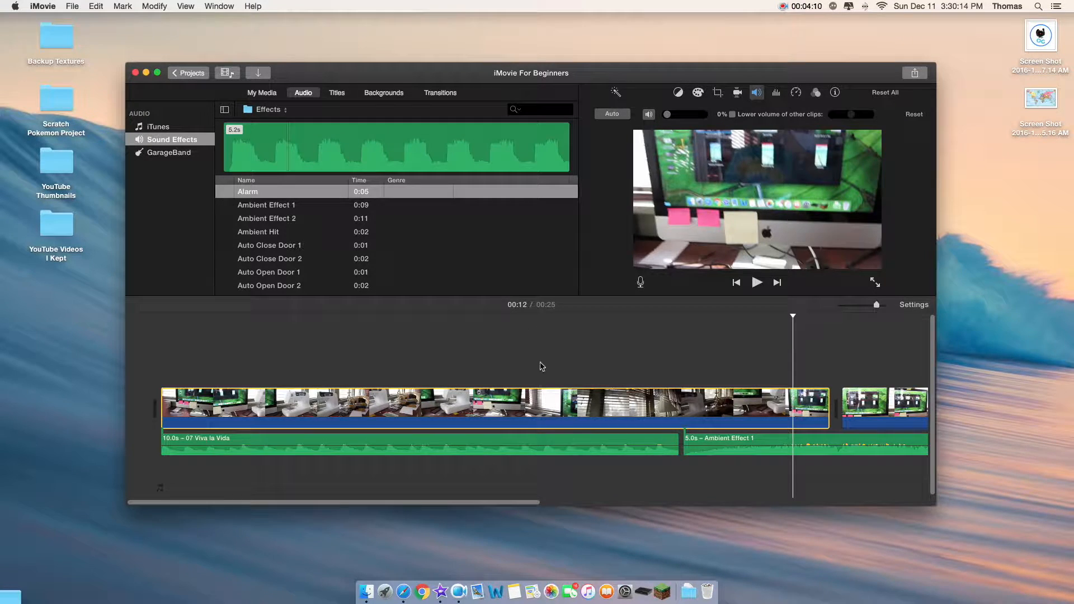
{"action": "left_click", "coordinate": [799, 7]}
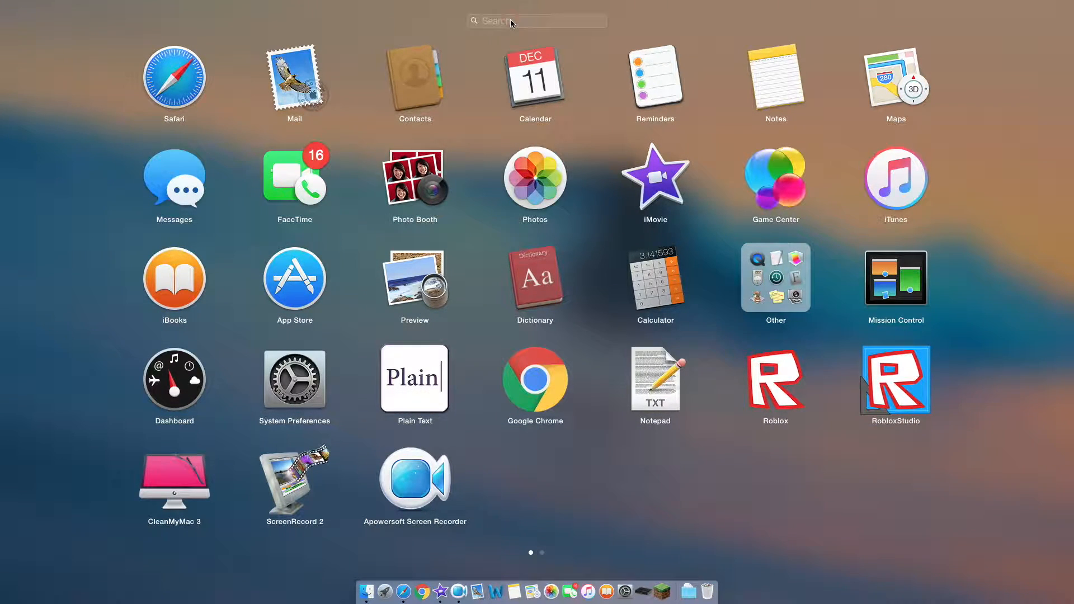
Search Launchpad for 'gar' to find GarageBand
{"action": "type", "text": "gar"}
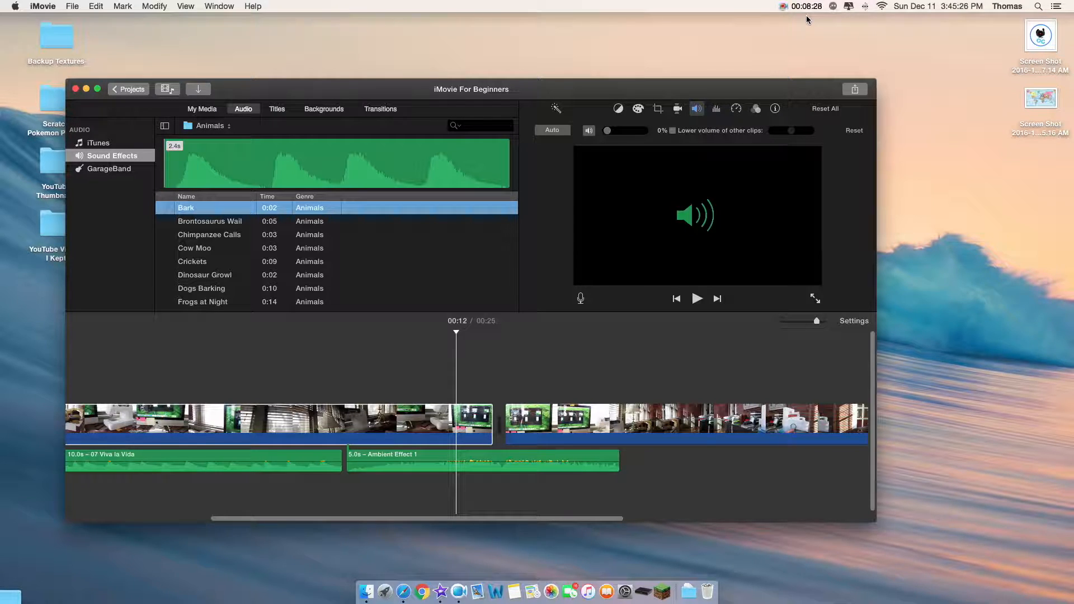
{"action": "mouse_move", "coordinate": [694, 205]}
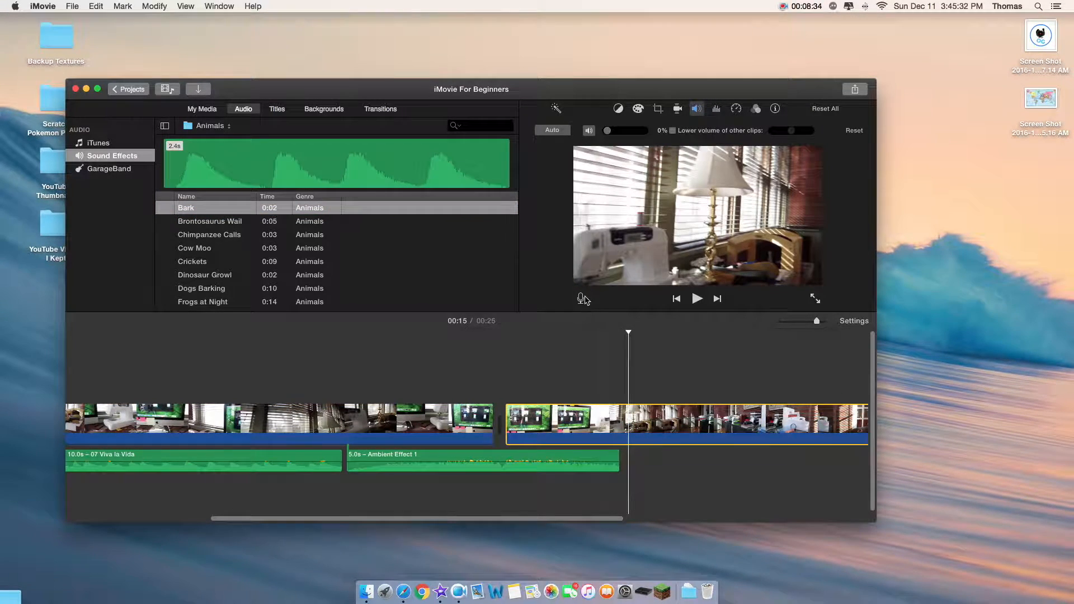
Start the voiceover recorder over the second video clip
{"action": "left_click", "coordinate": [584, 300]}
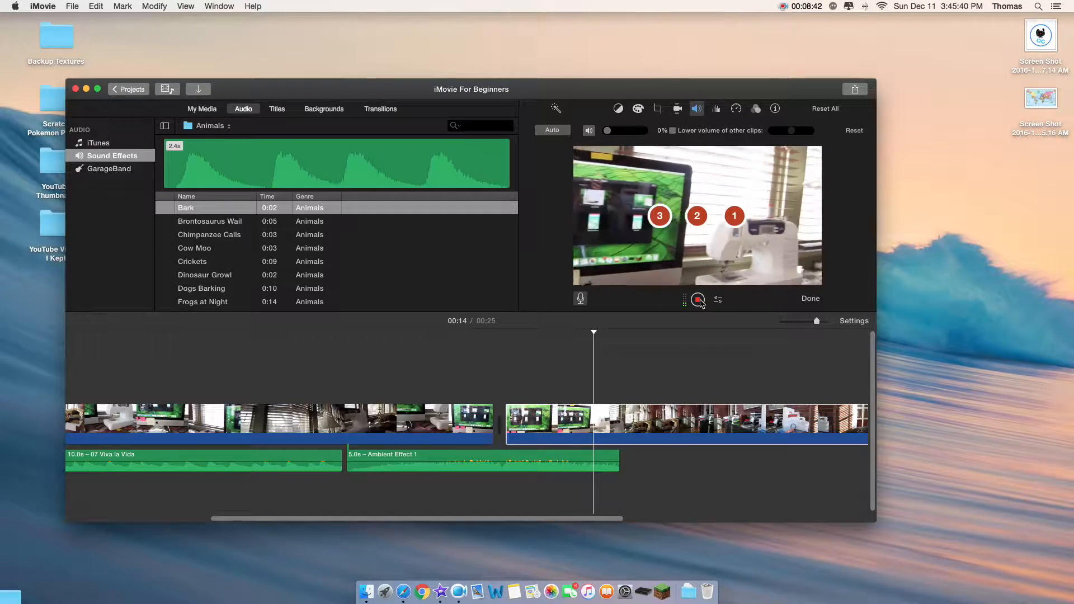
Record a 3.6-second voiceover under the second video clip after the ambient sound effect
{"action": "left_click", "coordinate": [697, 299]}
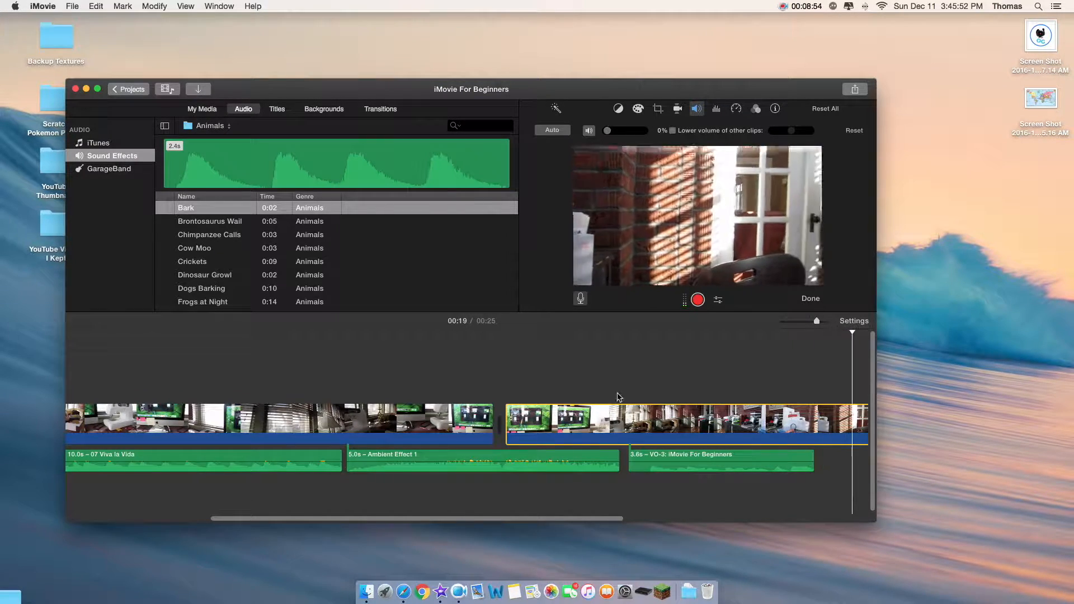
{"action": "left_click", "coordinate": [698, 300]}
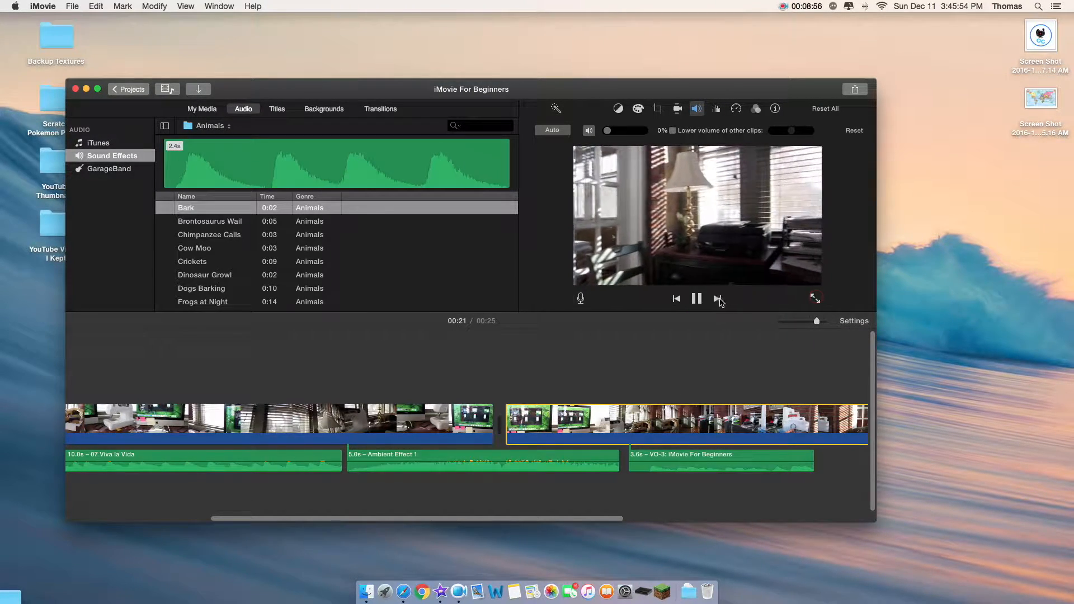
{"action": "left_click", "coordinate": [697, 298]}
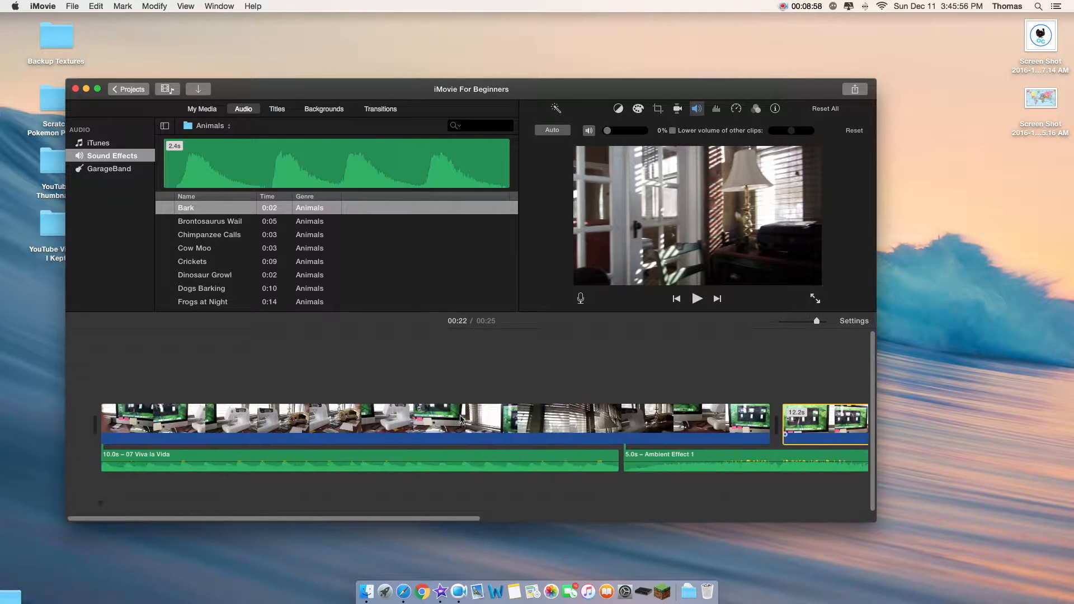